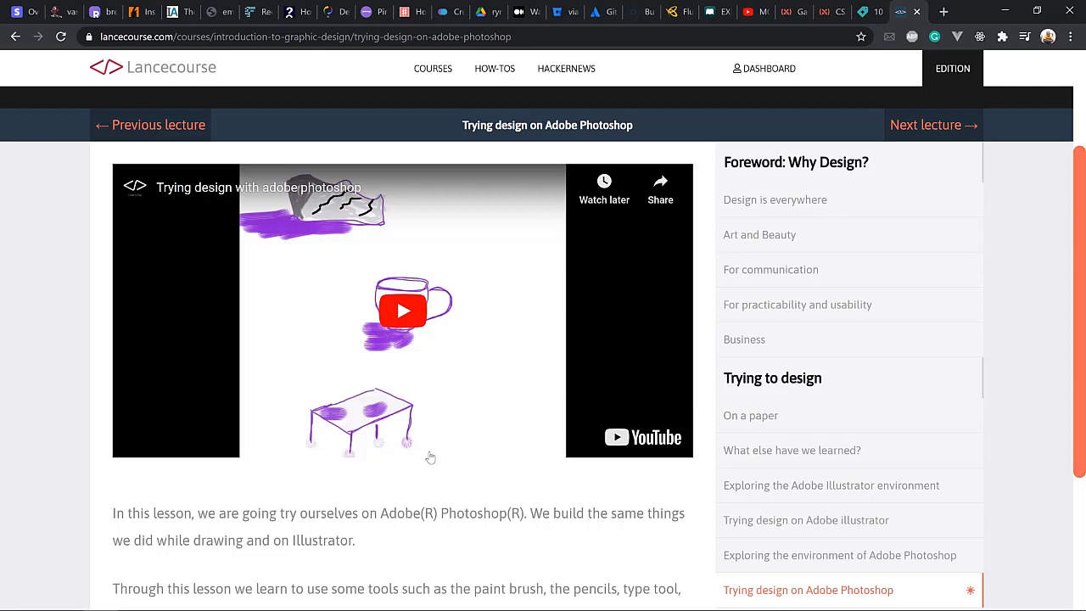
mouse_move(451, 453)
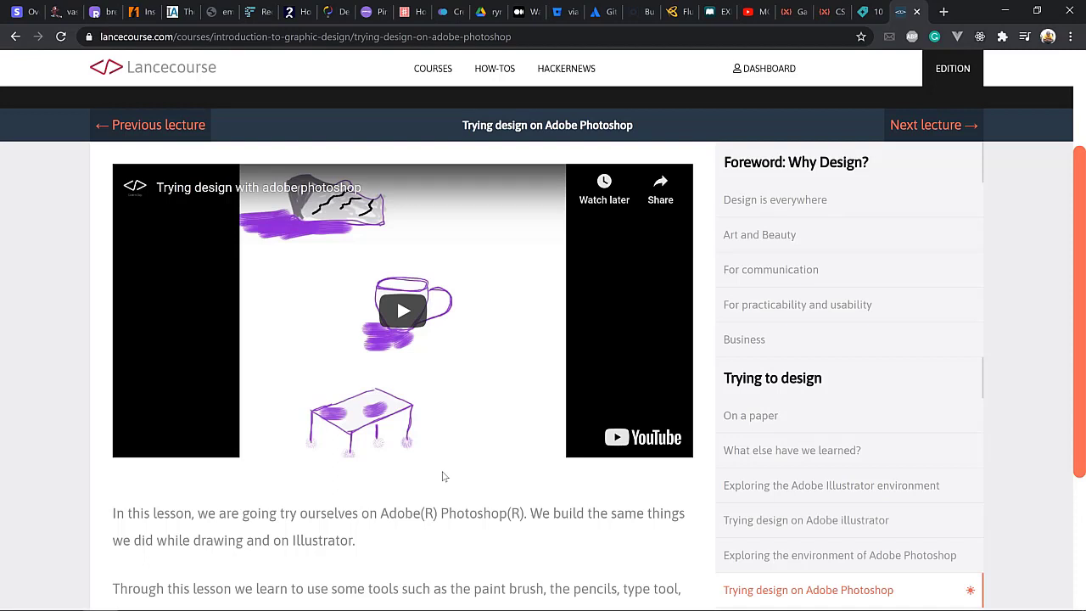
mouse_move(442, 467)
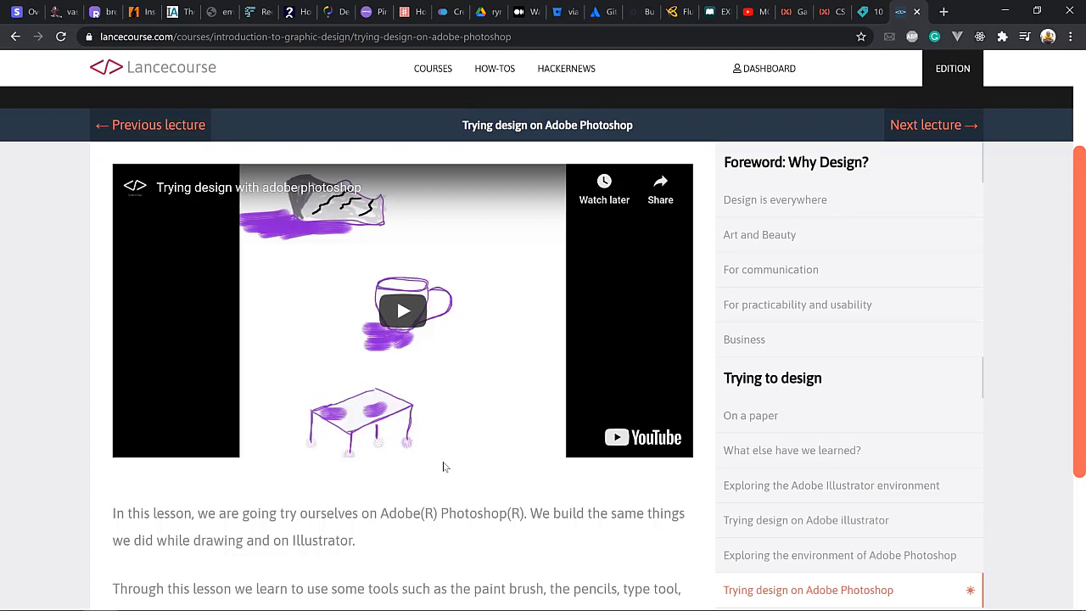
mouse_move(442, 465)
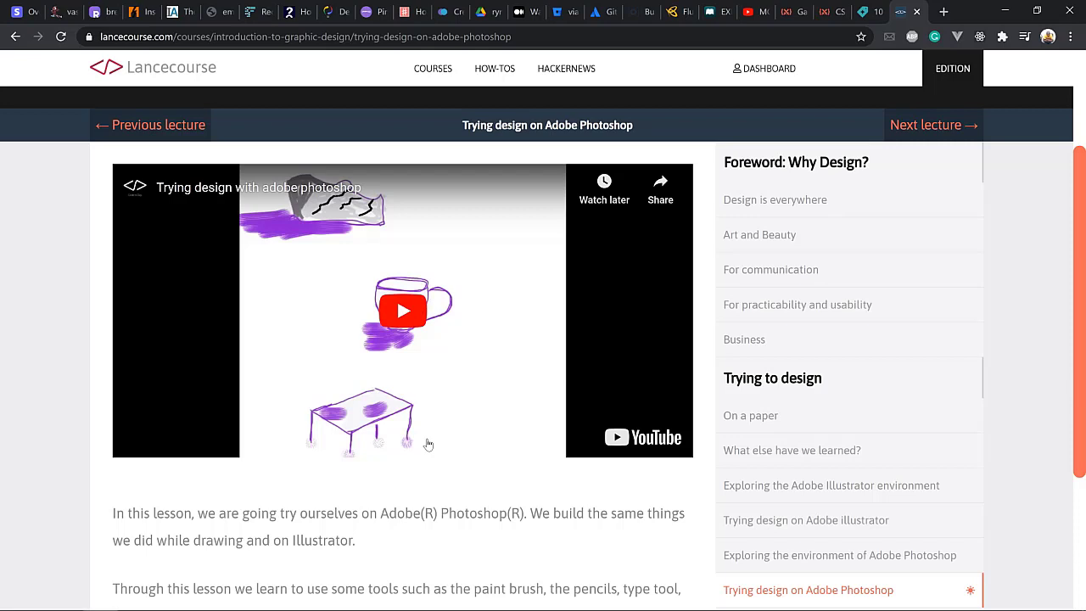
mouse_move(428, 445)
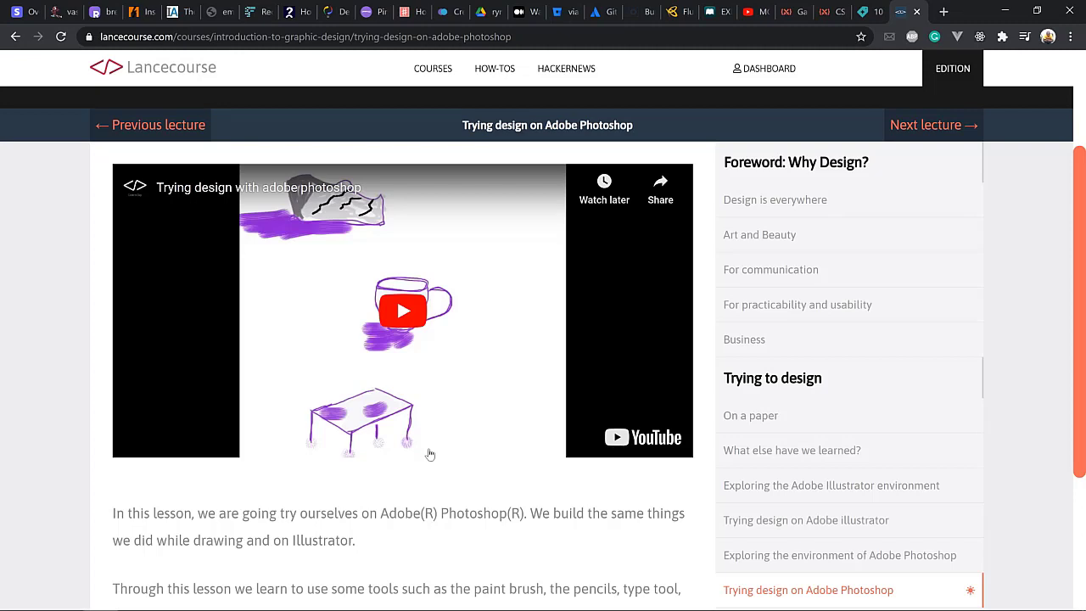
mouse_move(471, 449)
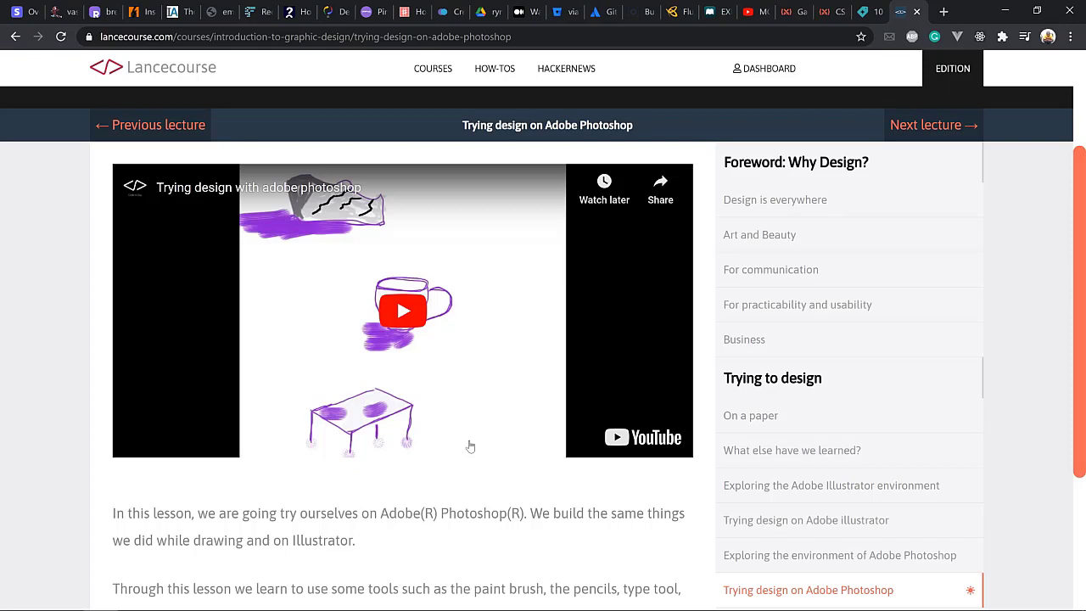
mouse_move(465, 453)
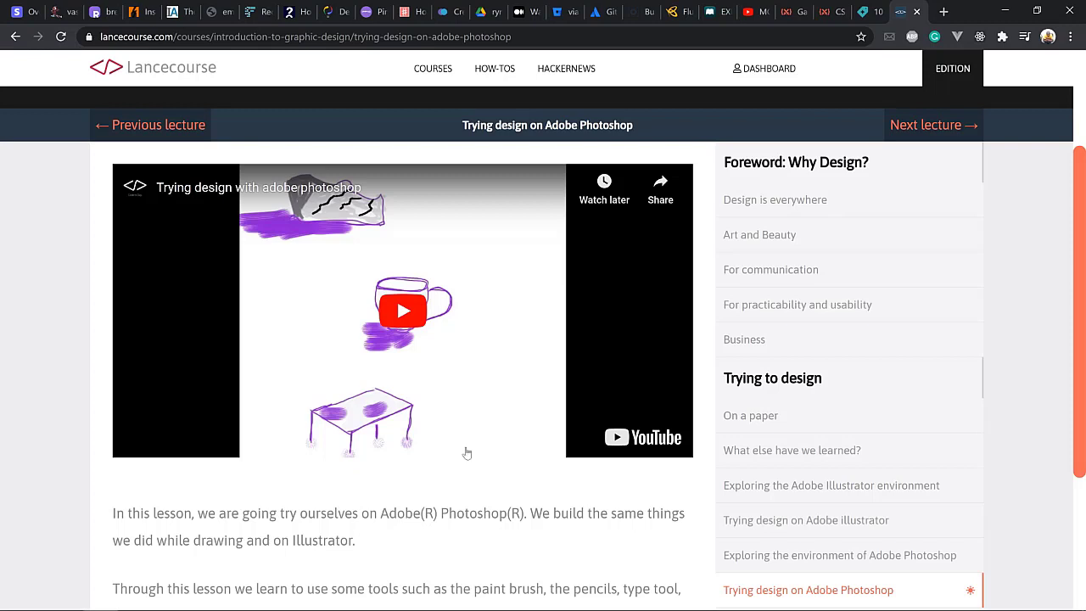